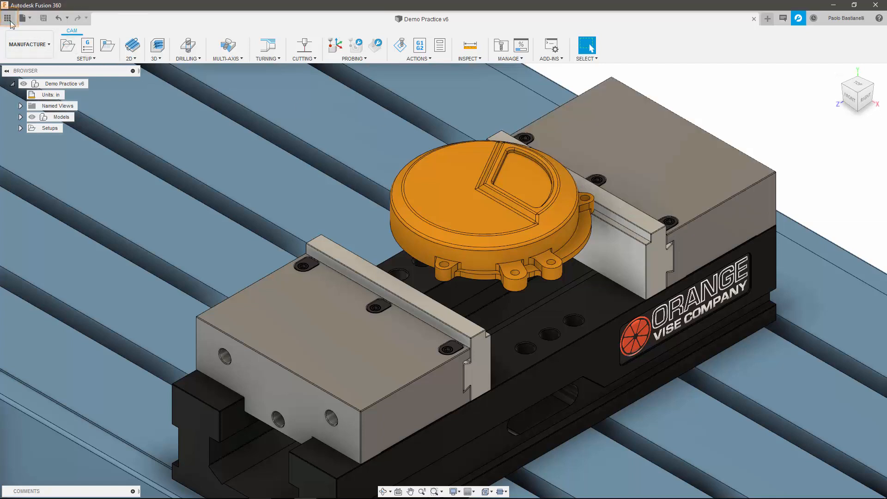
Step: Open the Data Panel and scroll through the list of cloud projects
left_click(8, 19)
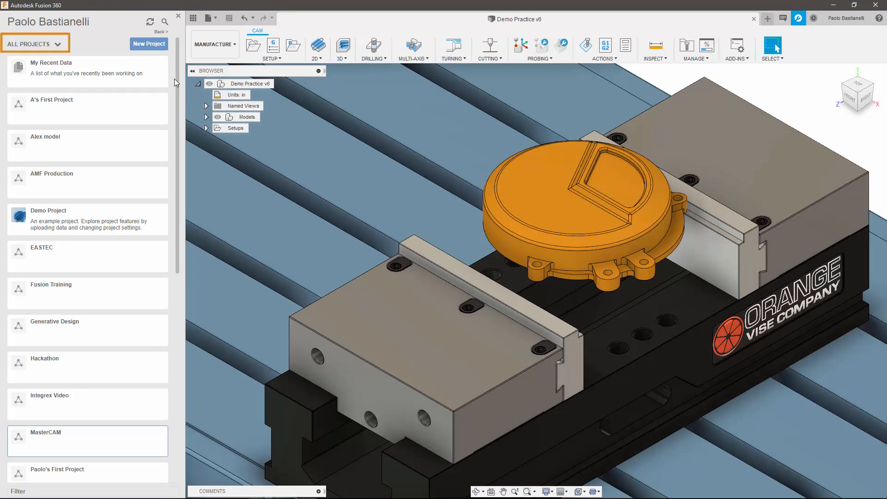
scroll("down", 3)
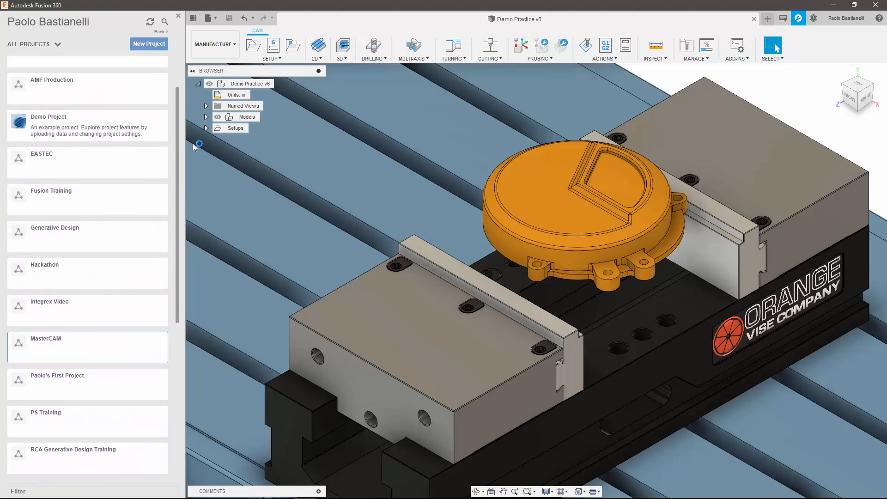
scroll("down", 3)
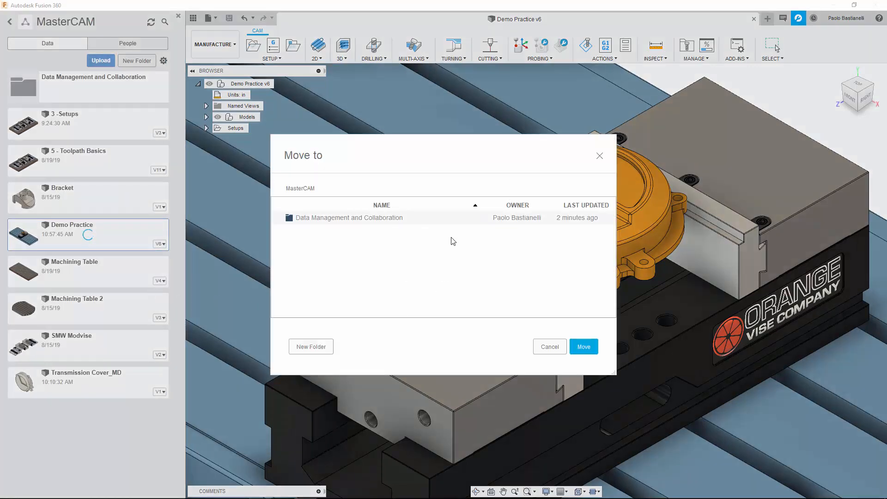
left_click(583, 346)
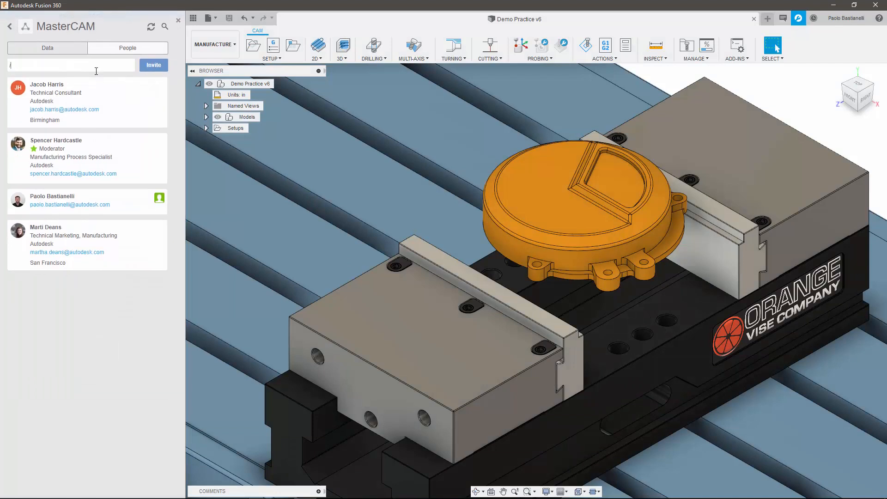
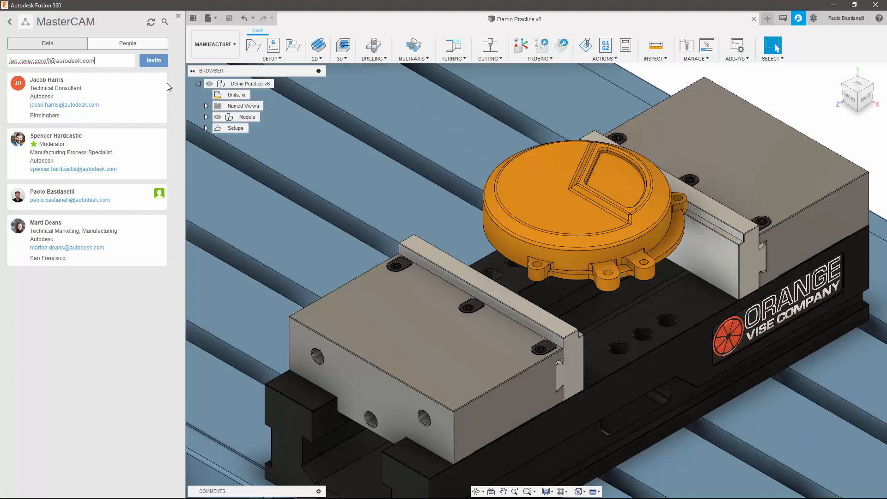
left_click(10, 21)
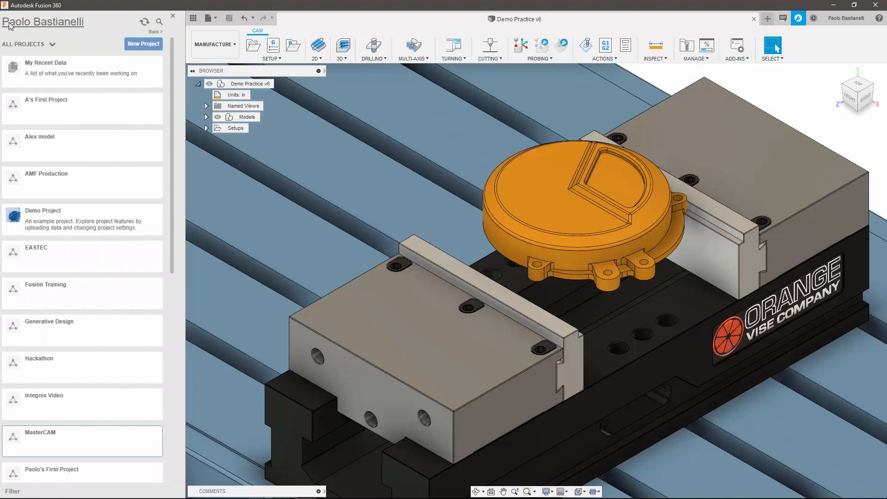
Step: Scroll down to the Libraries and open the CAMTools folder
scroll("down", 3)
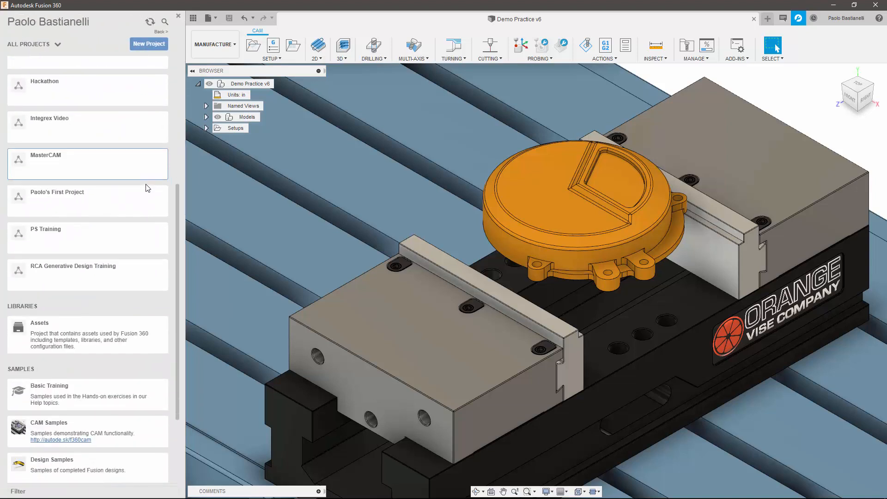
scroll("down", 3)
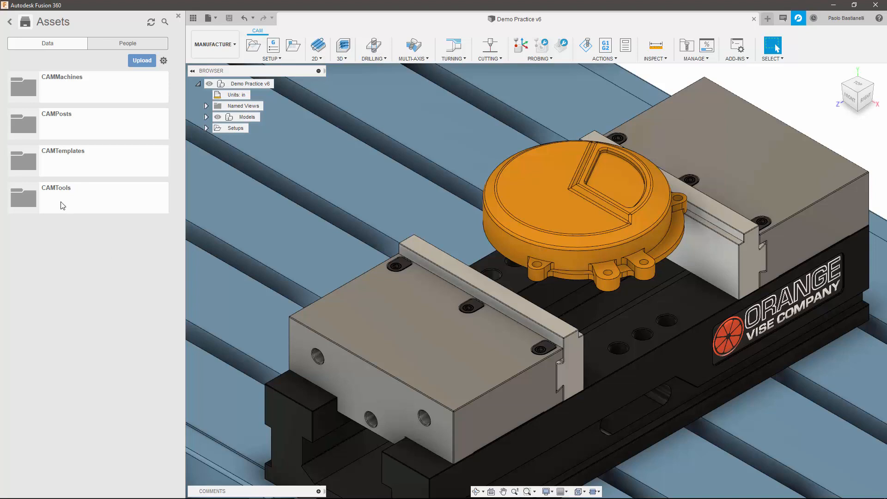
double_click(56, 187)
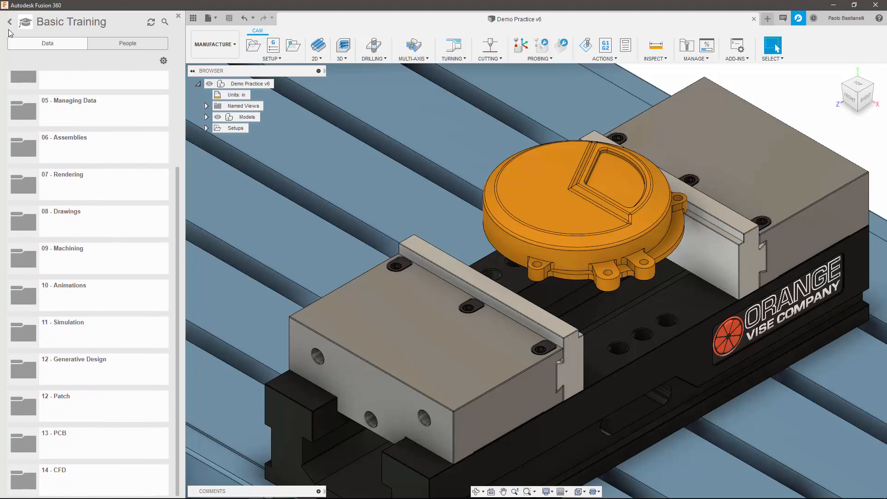
Step: Leave the Basic Training project and bring up the File menu's save options
left_click(9, 21)
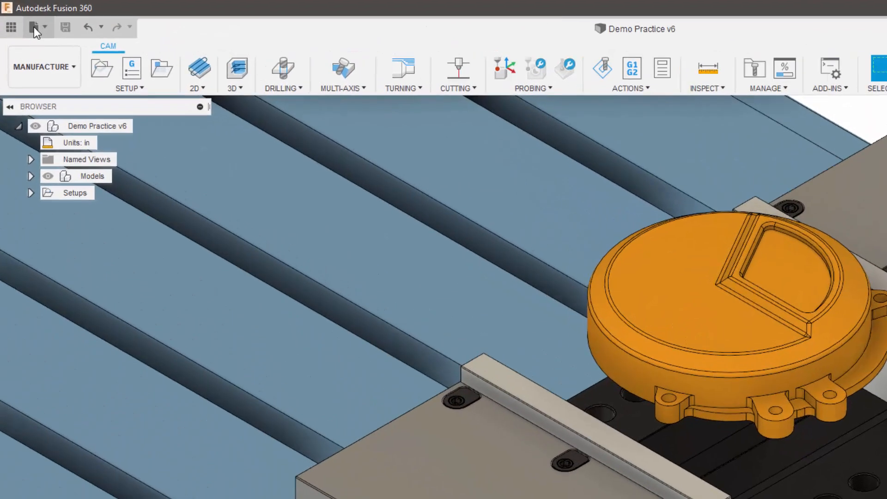
left_click(32, 28)
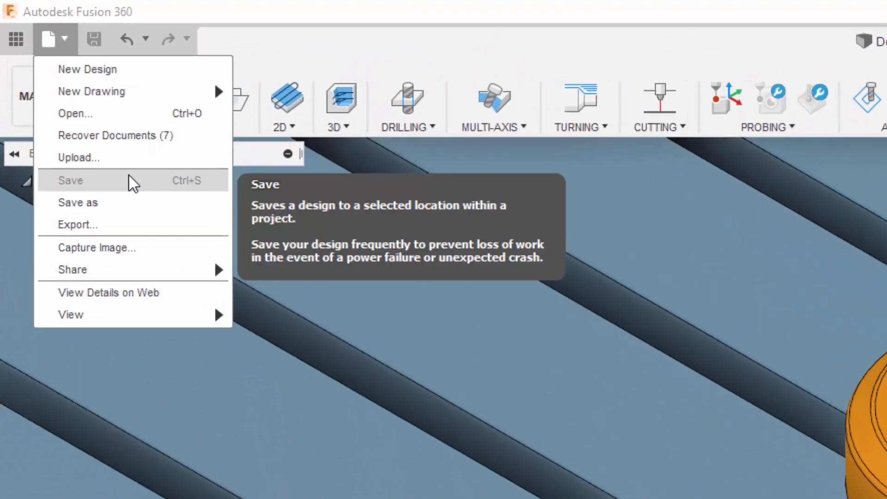
mouse_move(134, 224)
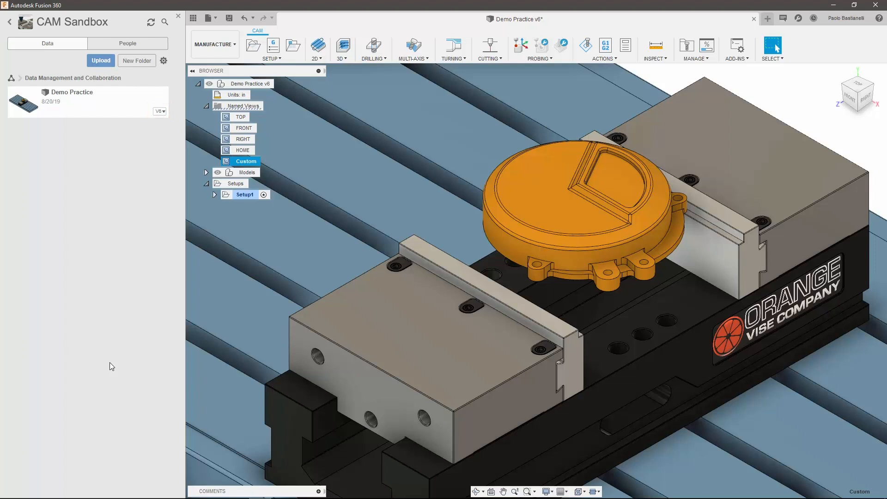
Step: Open Demo Practice's details and view its History, Uses and Used In tabs
left_click(160, 111)
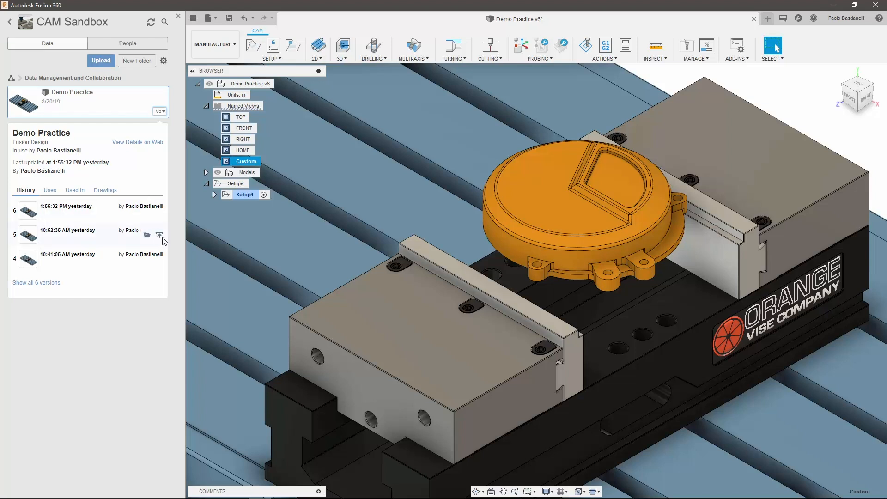
mouse_move(161, 234)
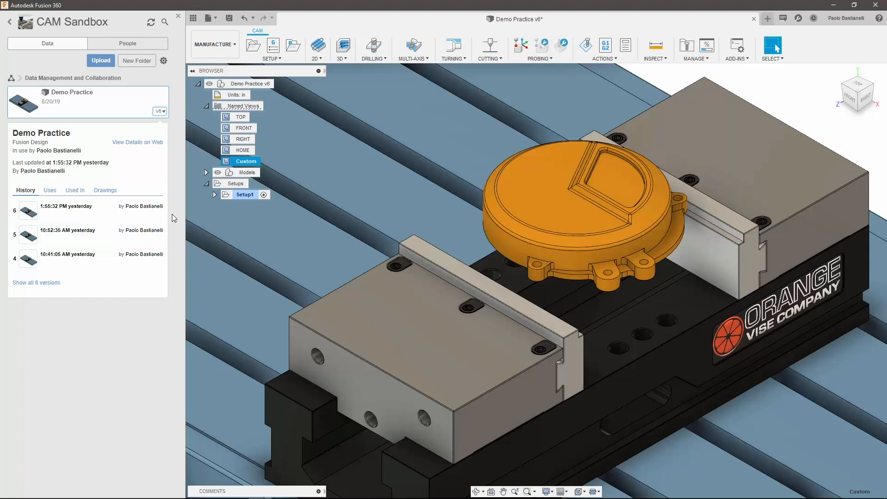
left_click(50, 190)
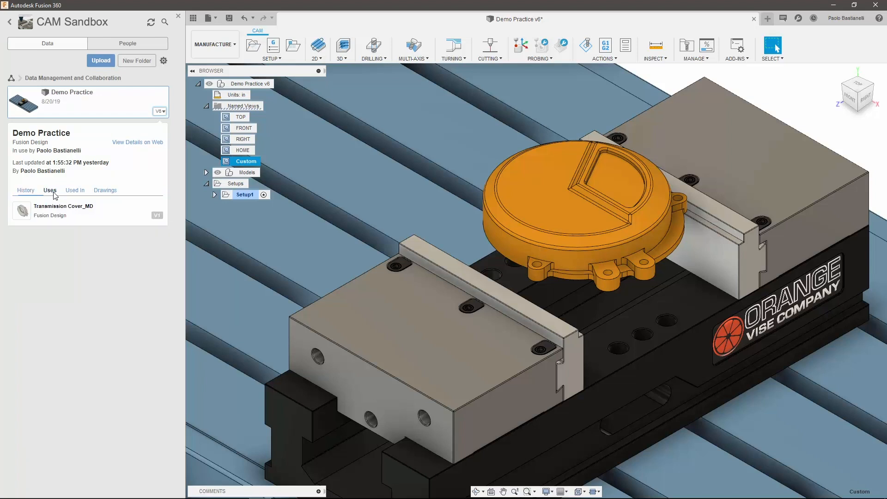
mouse_move(88, 177)
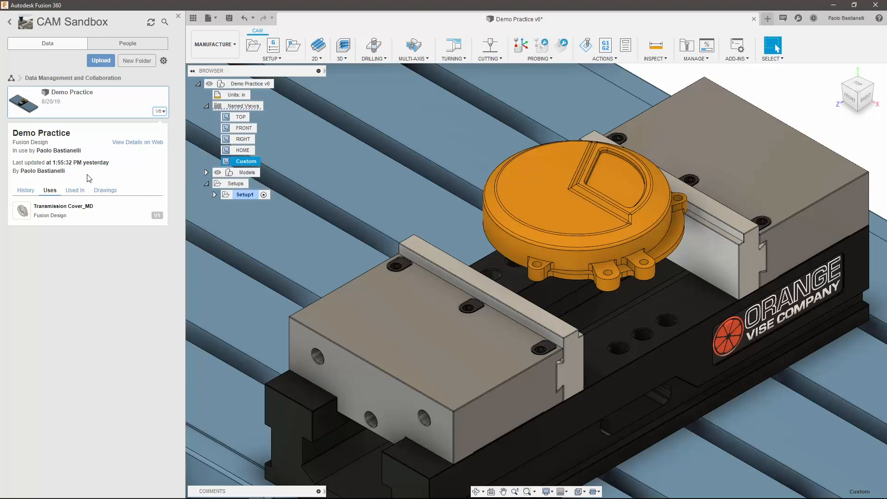
mouse_move(96, 186)
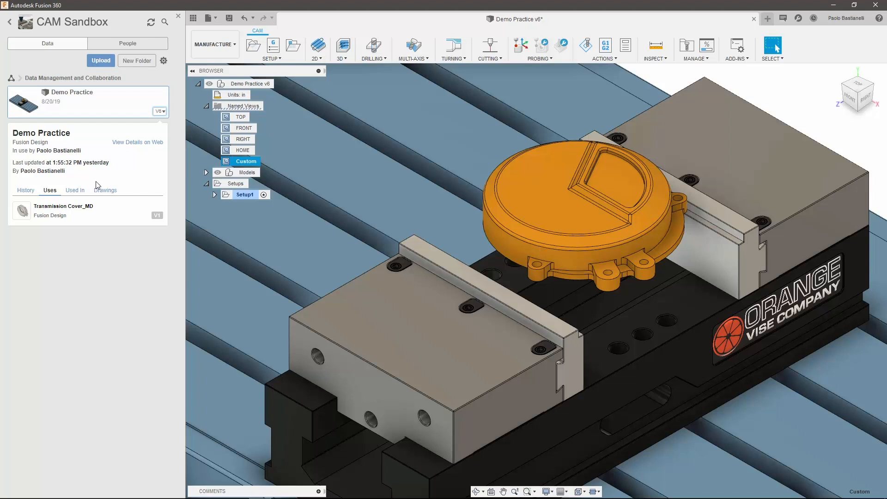
left_click(104, 190)
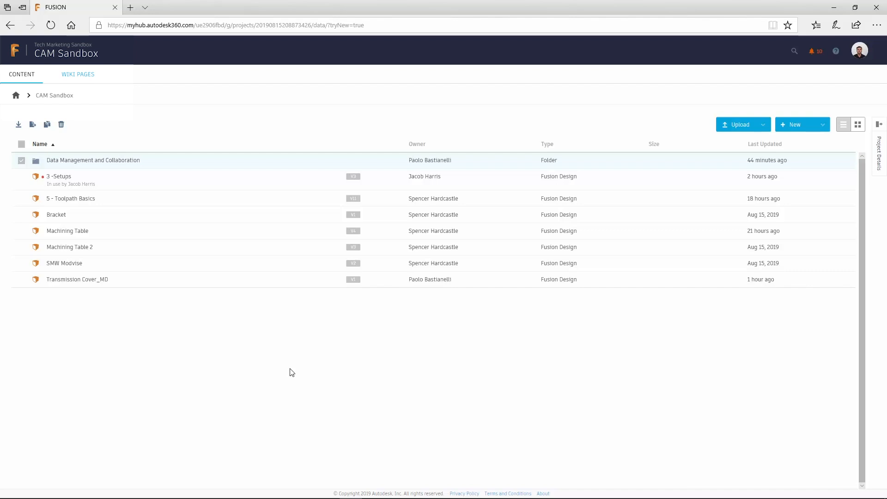
Step: Check Bracket's download and actions menus and Upload options, then show CAM Sandbox's project details
left_click(376, 217)
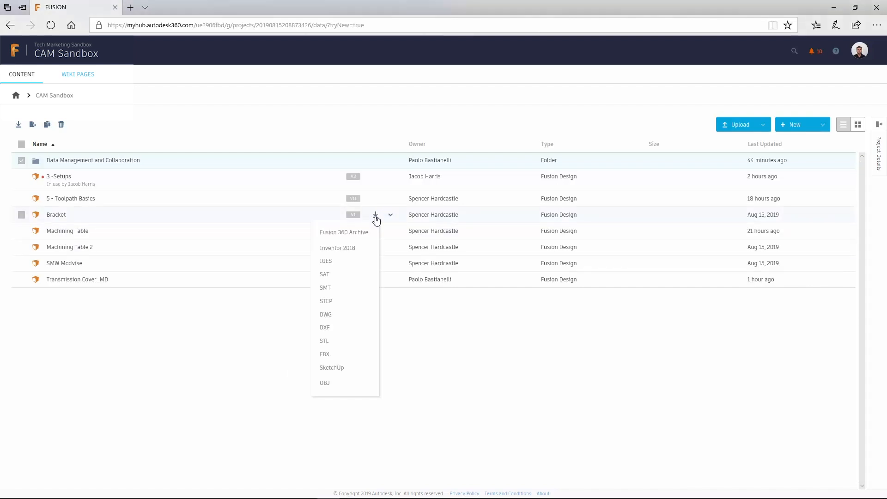
left_click(391, 216)
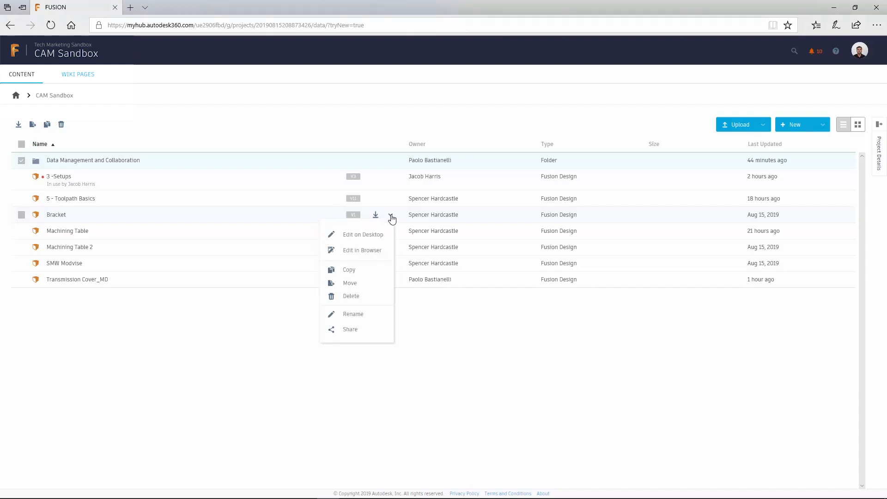
left_click(762, 124)
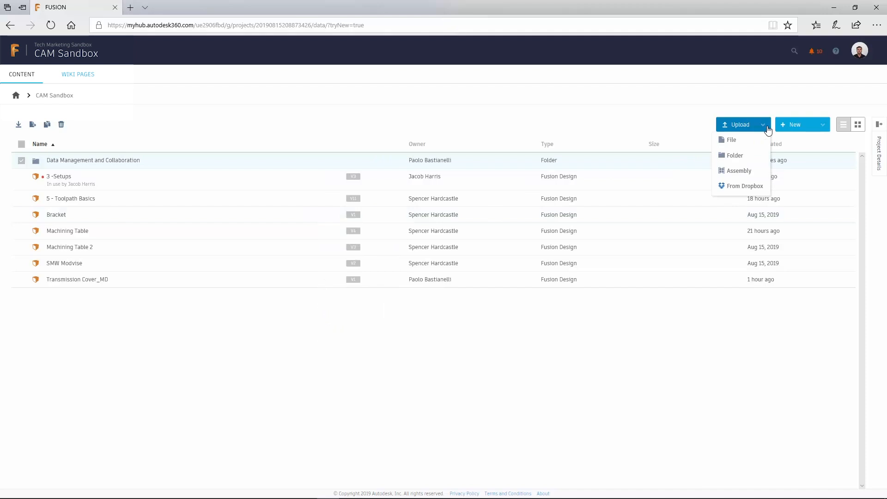
left_click(795, 124)
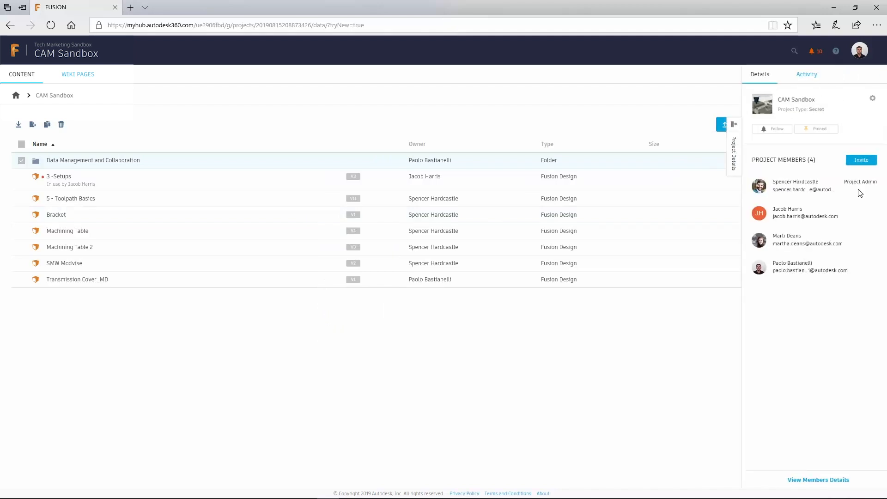
left_click(818, 480)
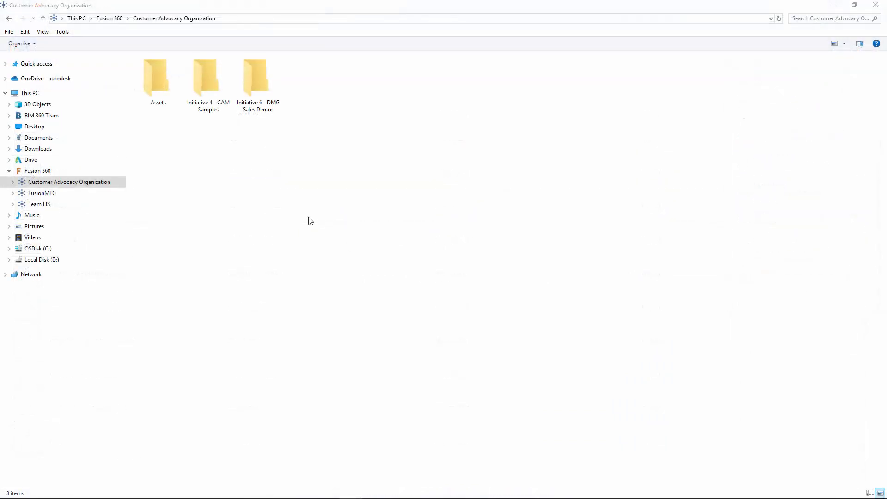
Step: Select and open the Initiative 4 - CAM Samples folder in the Fusion 360 drive
left_click(208, 79)
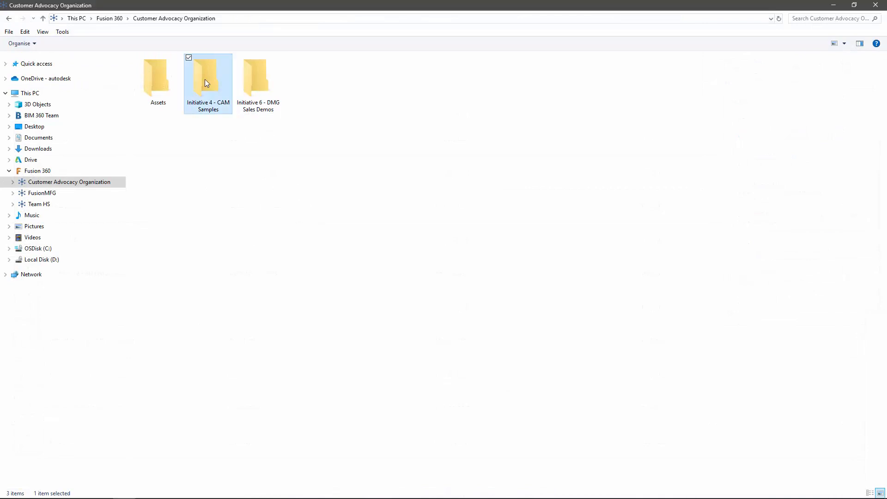
double_click(207, 76)
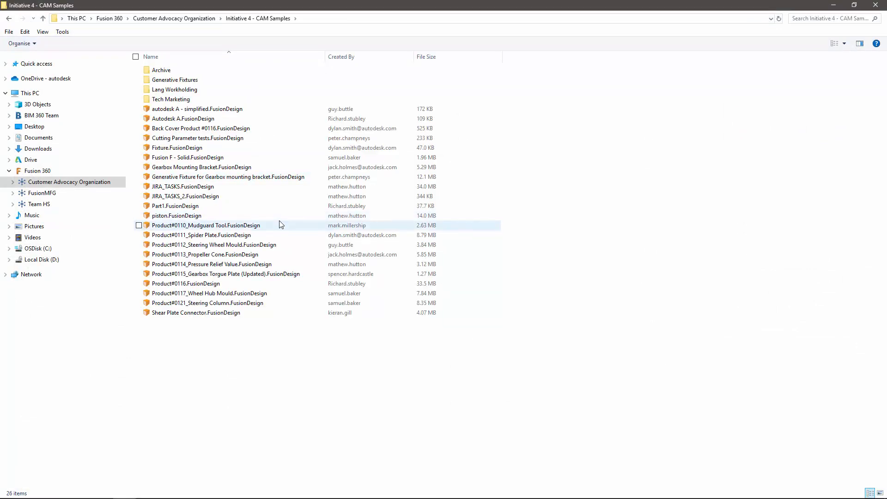